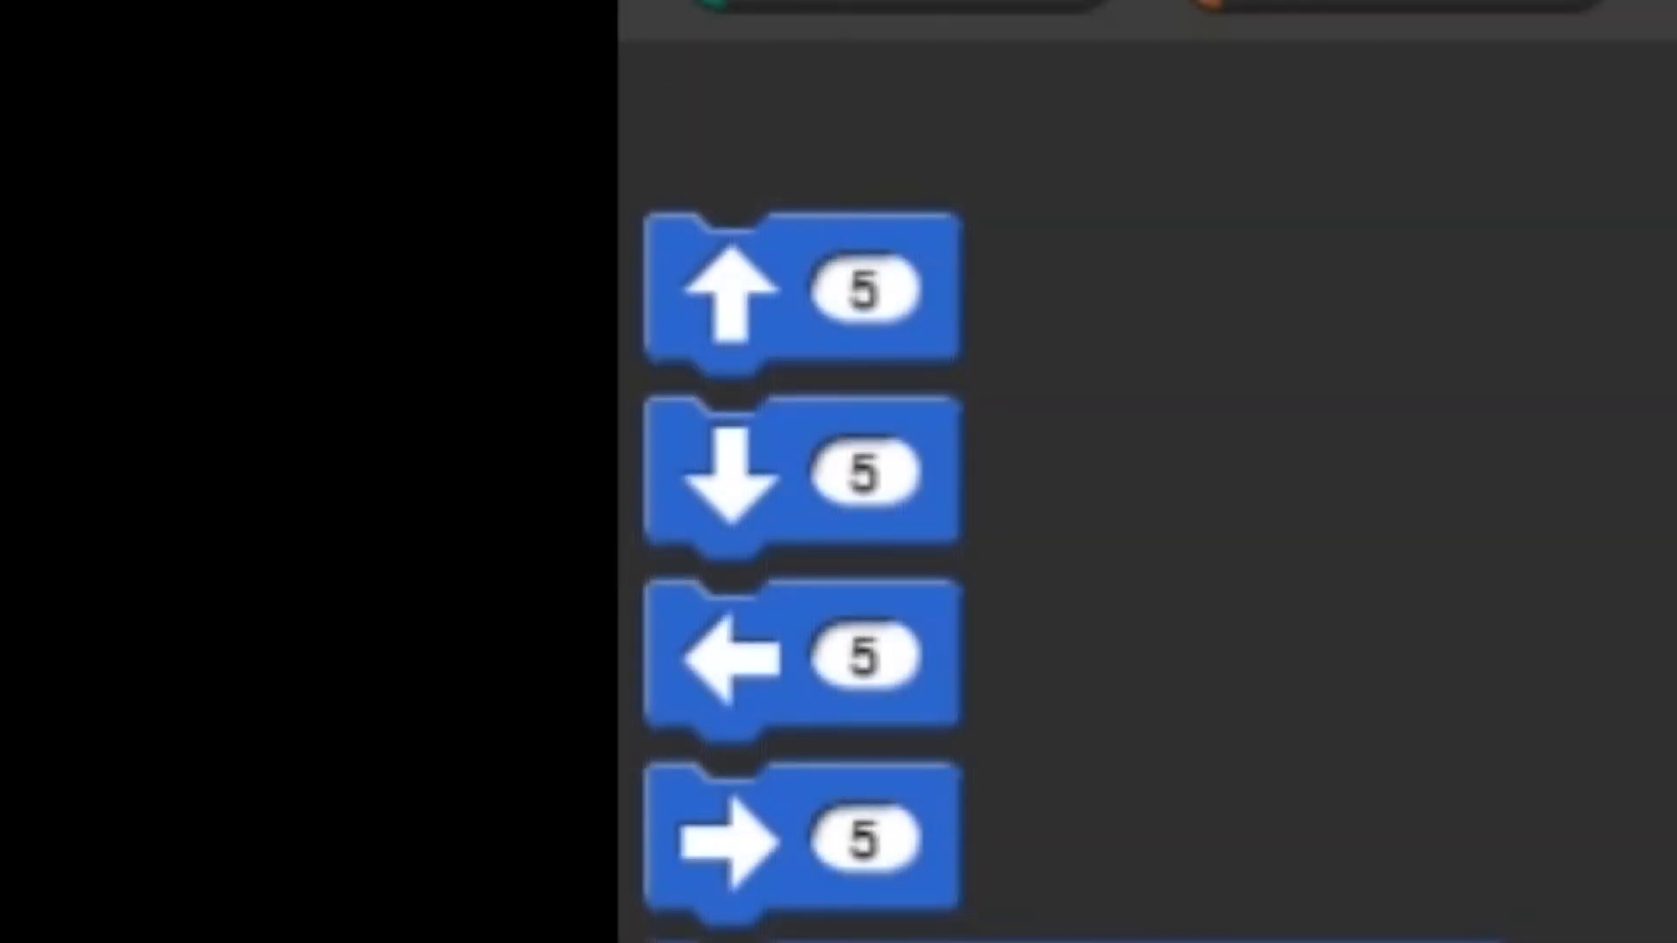
# Set the forward arrow block's speed slot to 10.
pyautogui.click(861, 292)
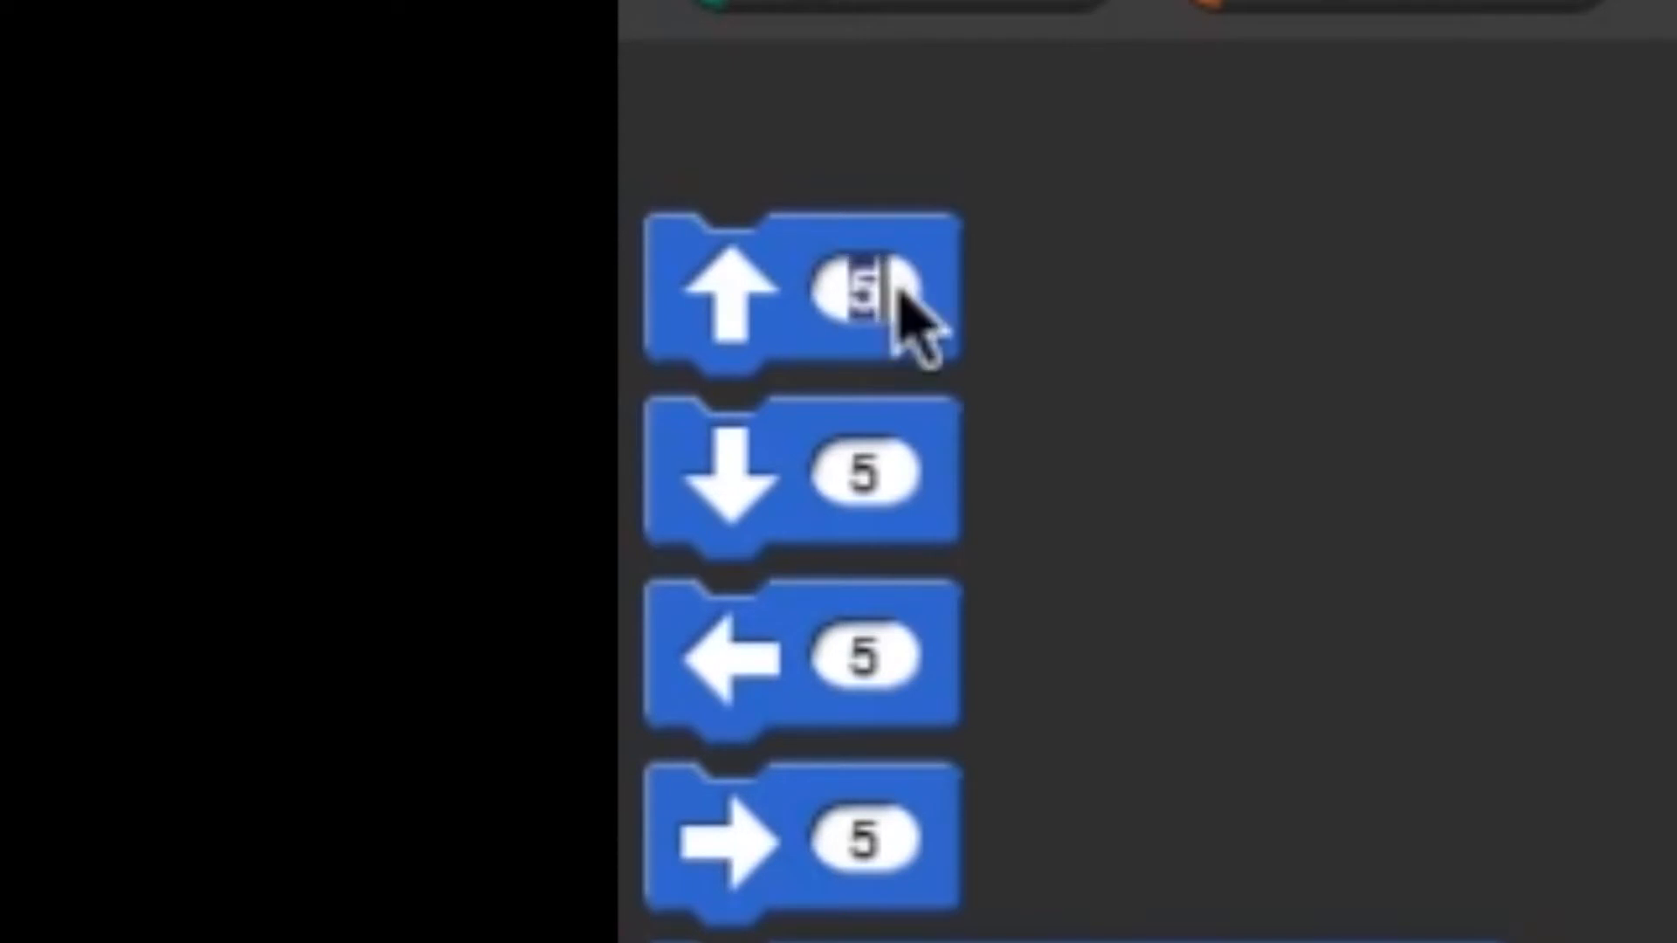
pyautogui.write('0')
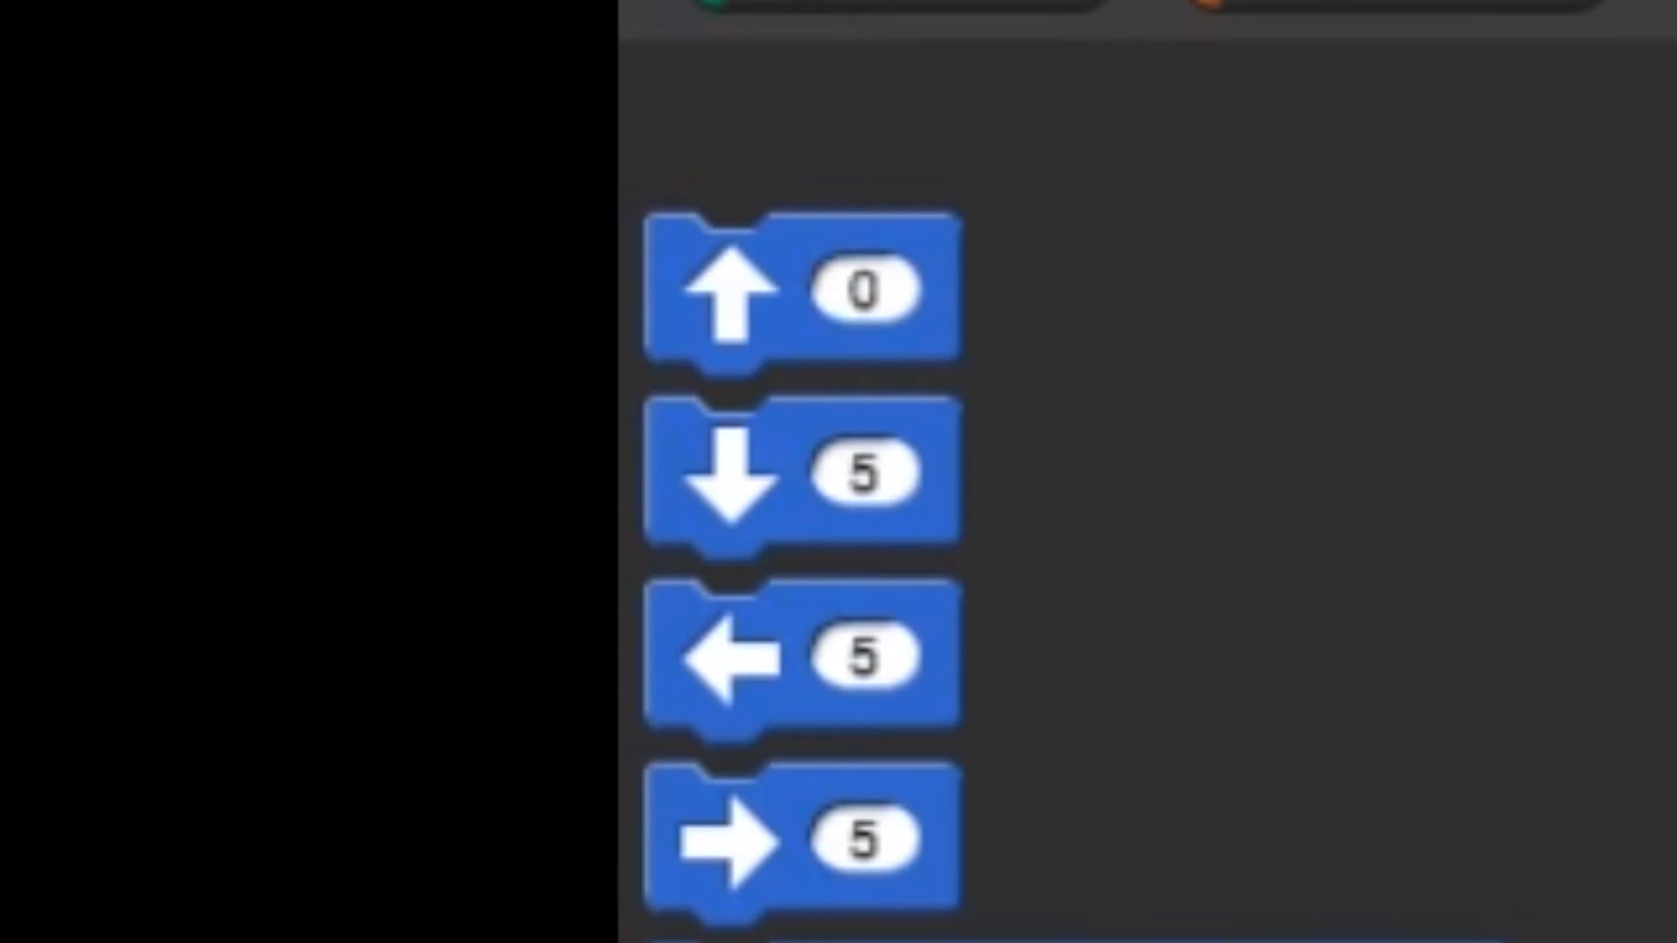
pyautogui.write('10')
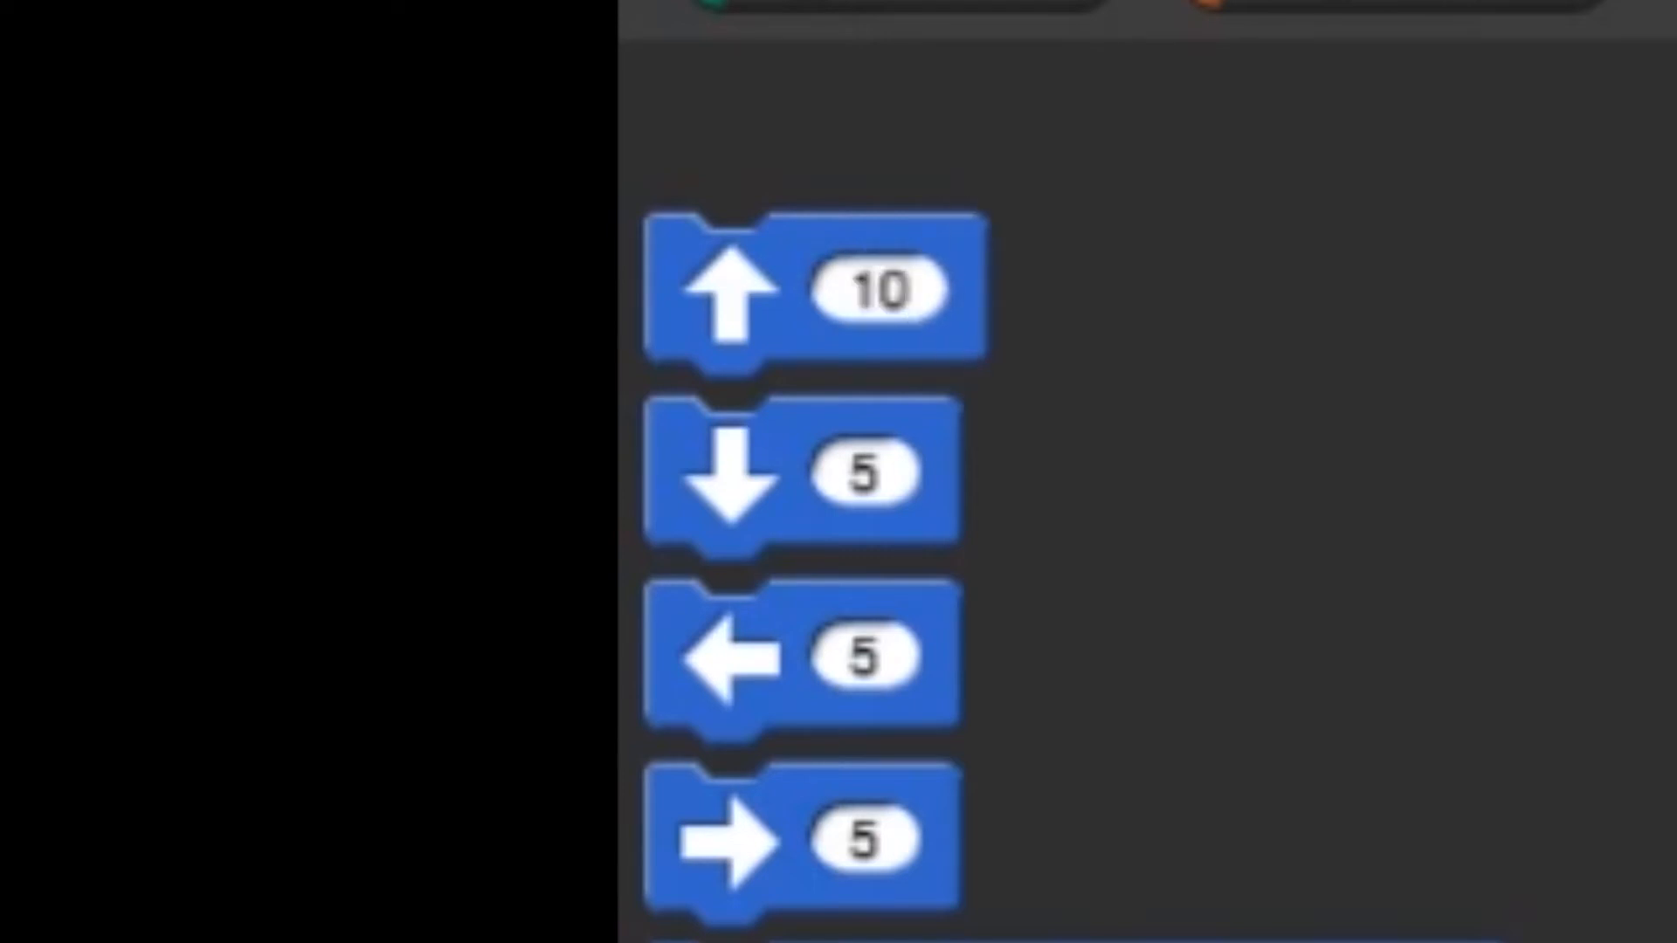
pyautogui.click(877, 291)
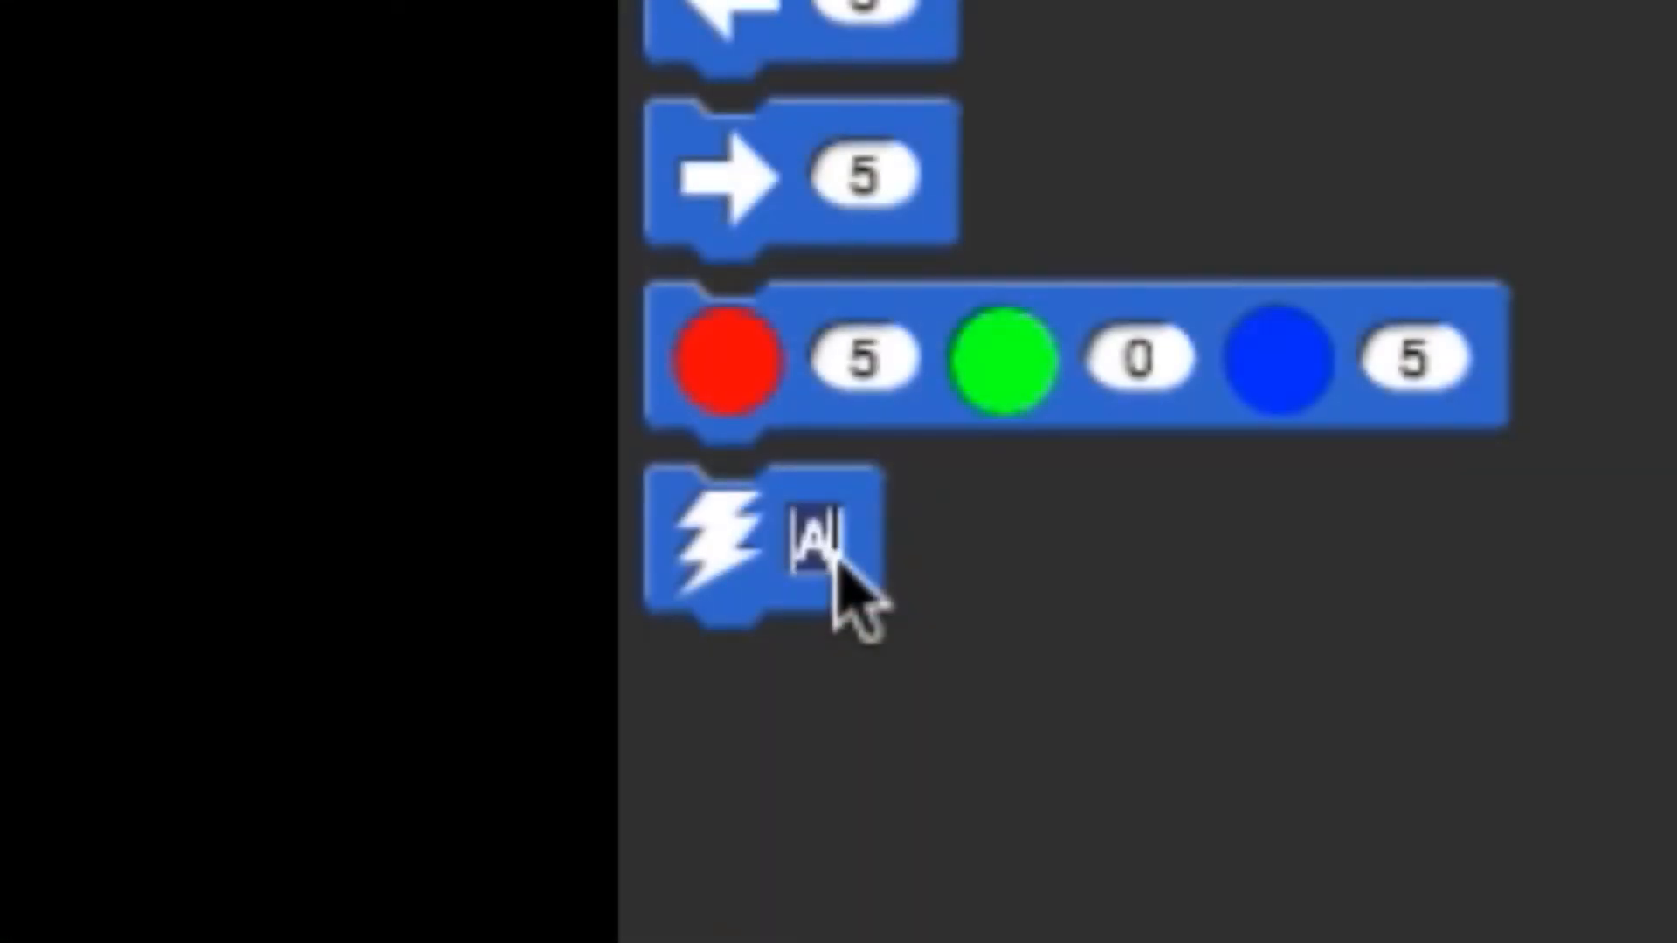
# Enter 220 as the buzzer block's tone frequency.
pyautogui.write('220')
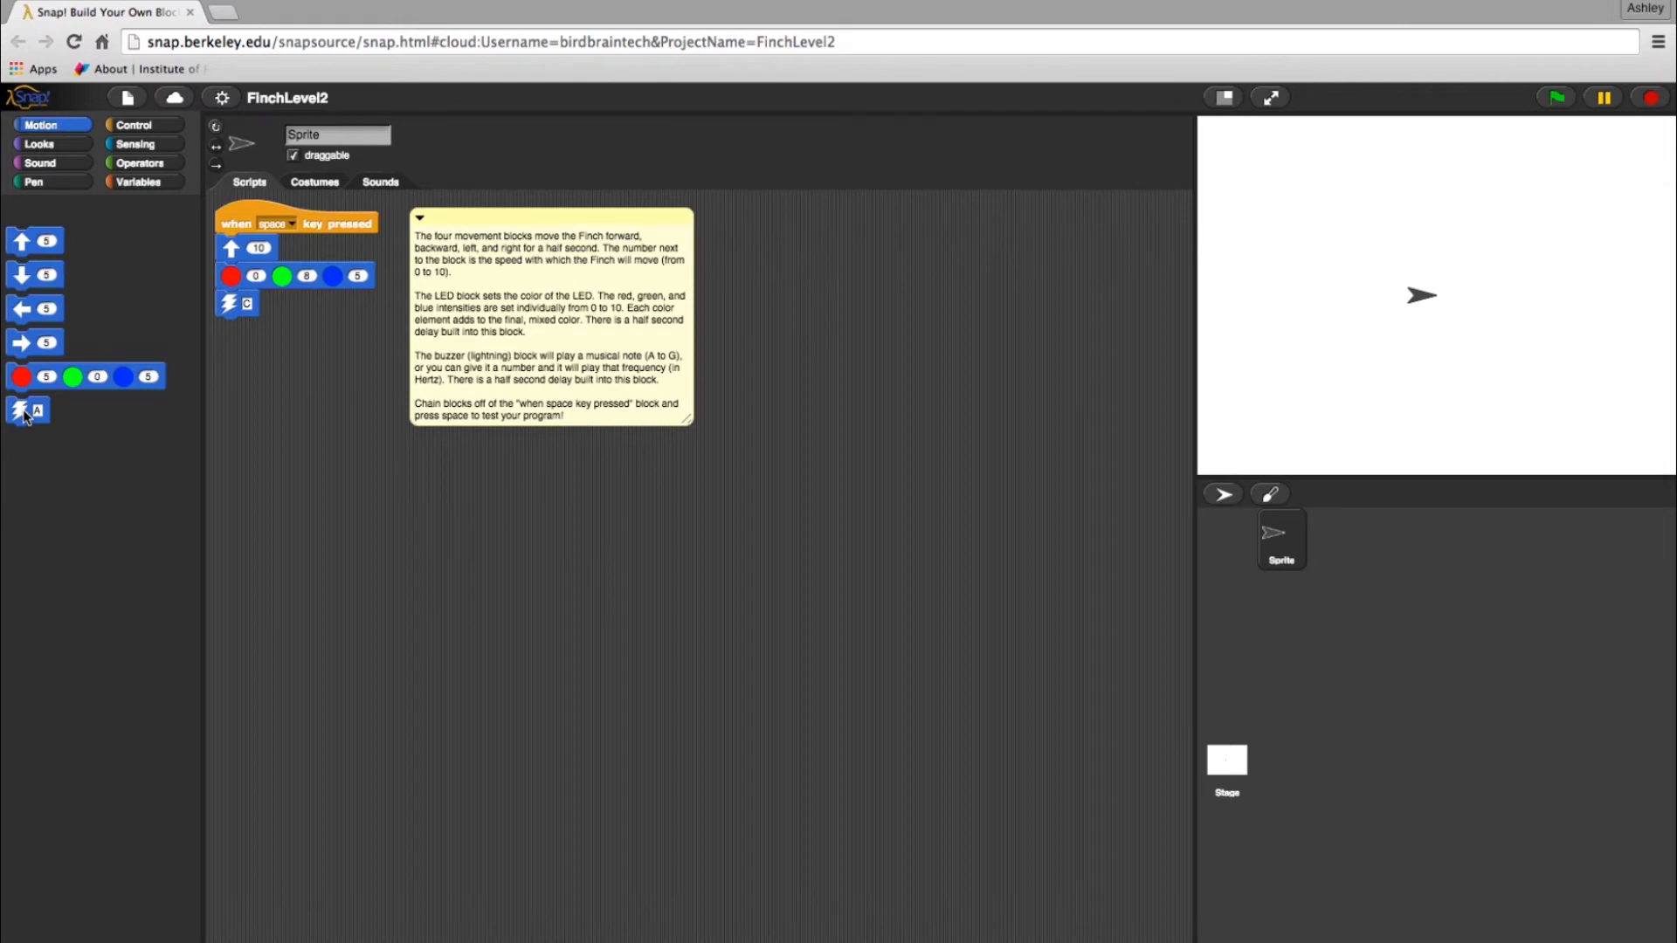
pyautogui.moveTo(19, 244)
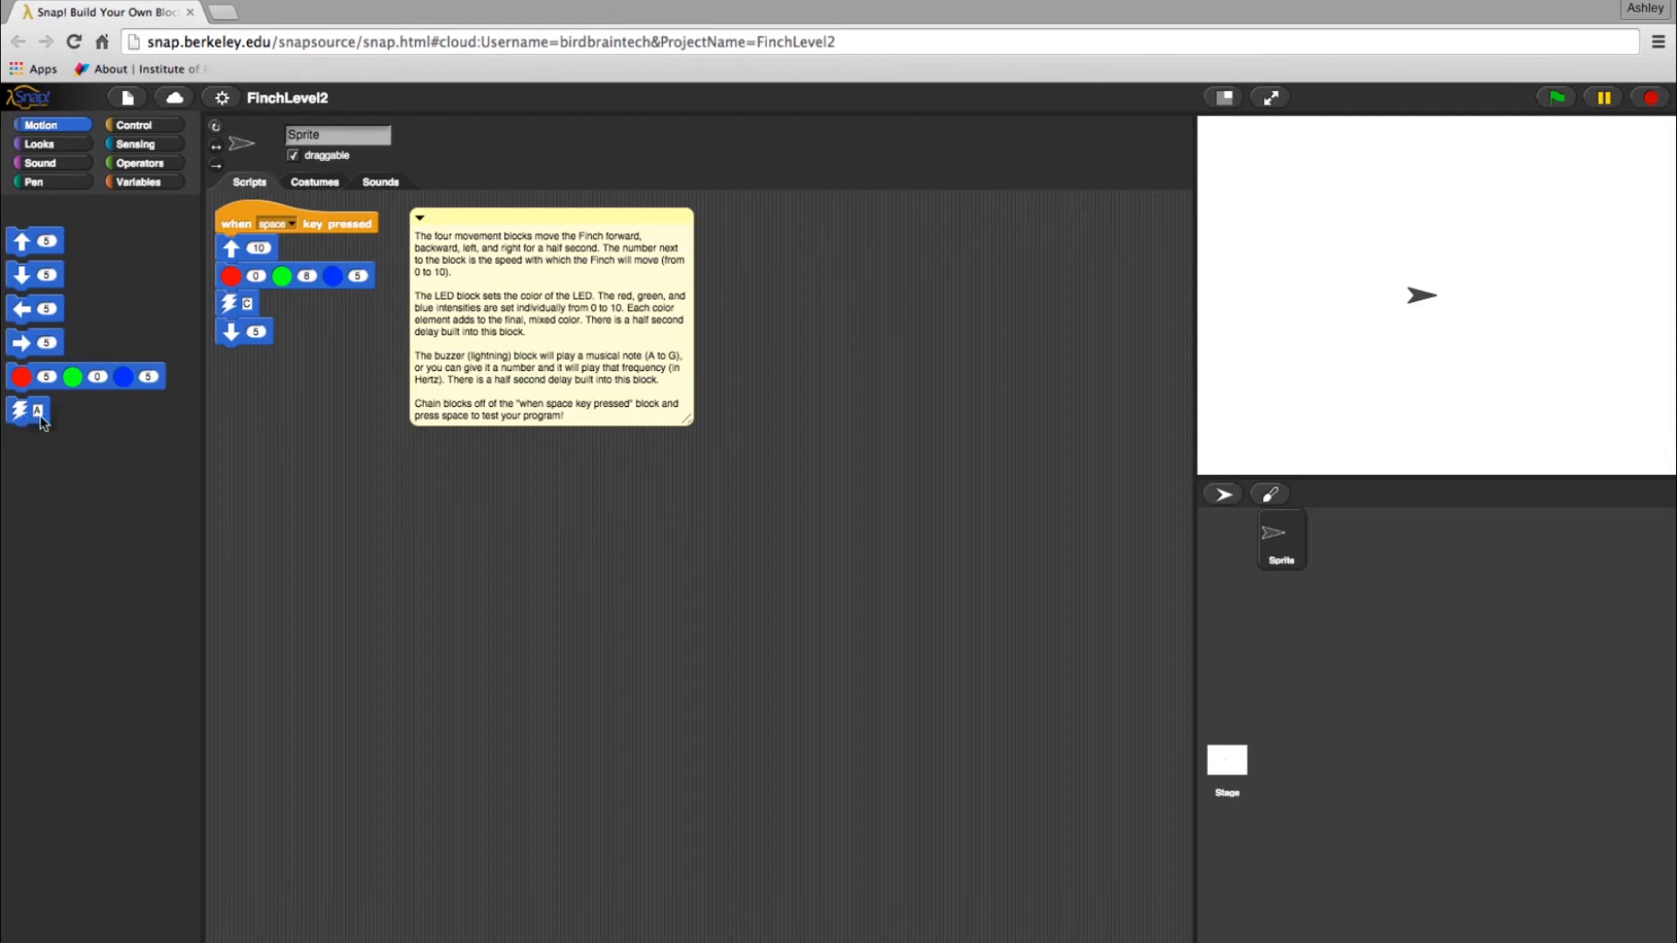
# Attach another buzzer block below the backward move and choose an option from its context menu.
pyautogui.moveTo(26, 408); pyautogui.dragTo(236, 360)
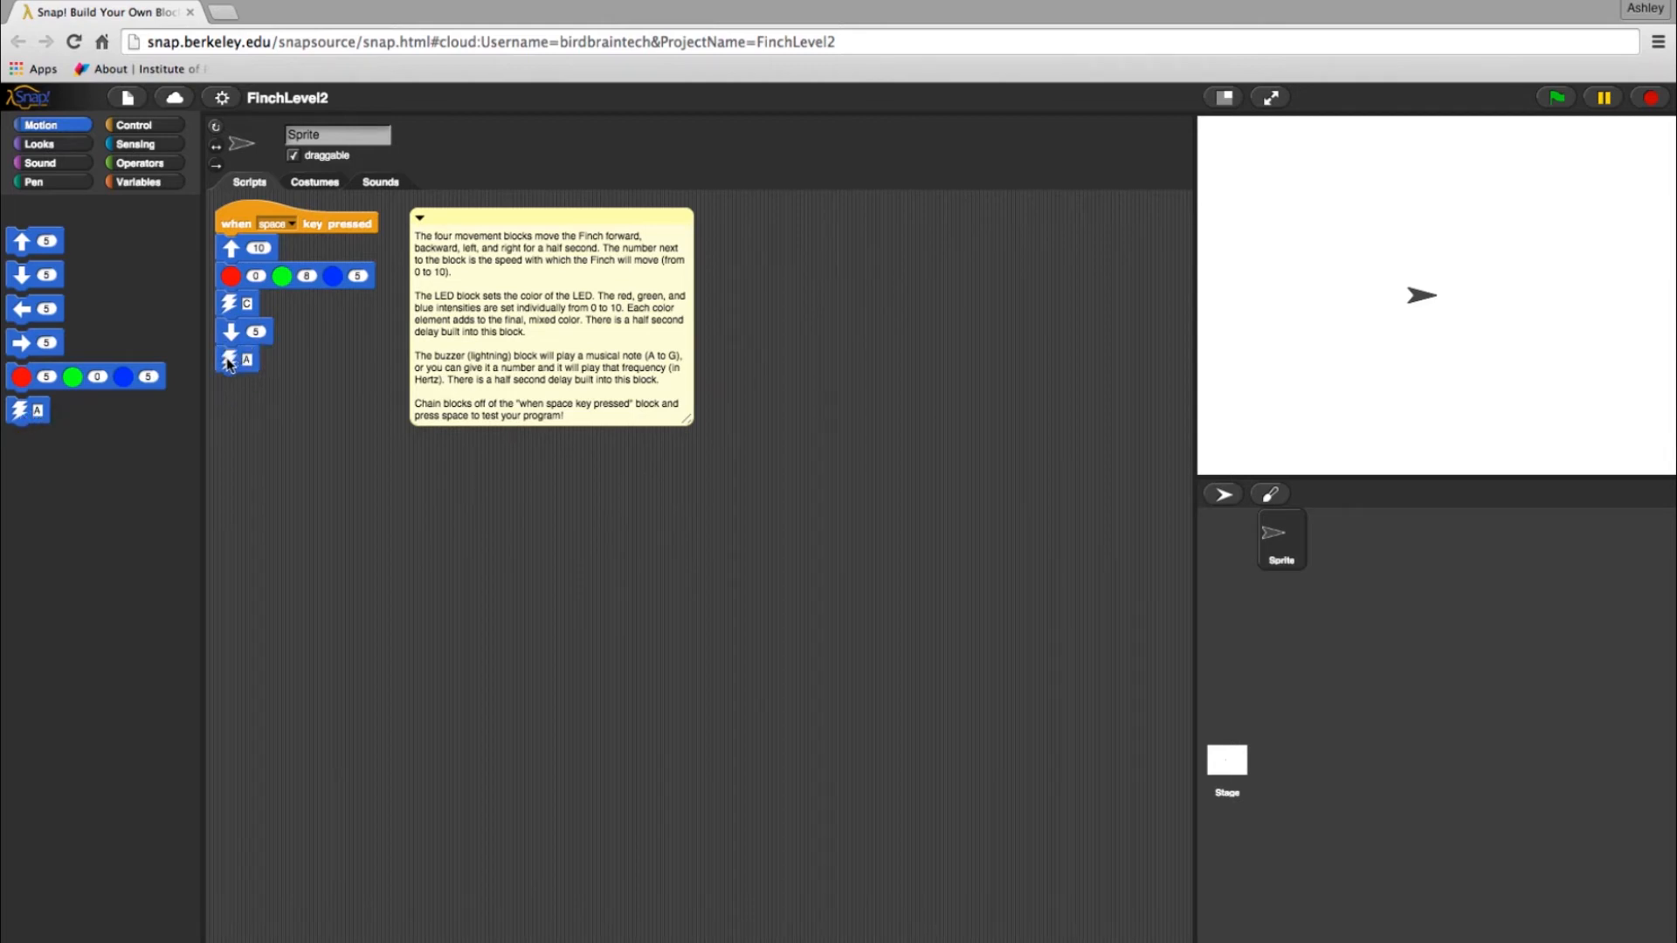
pyautogui.moveTo(232, 371)
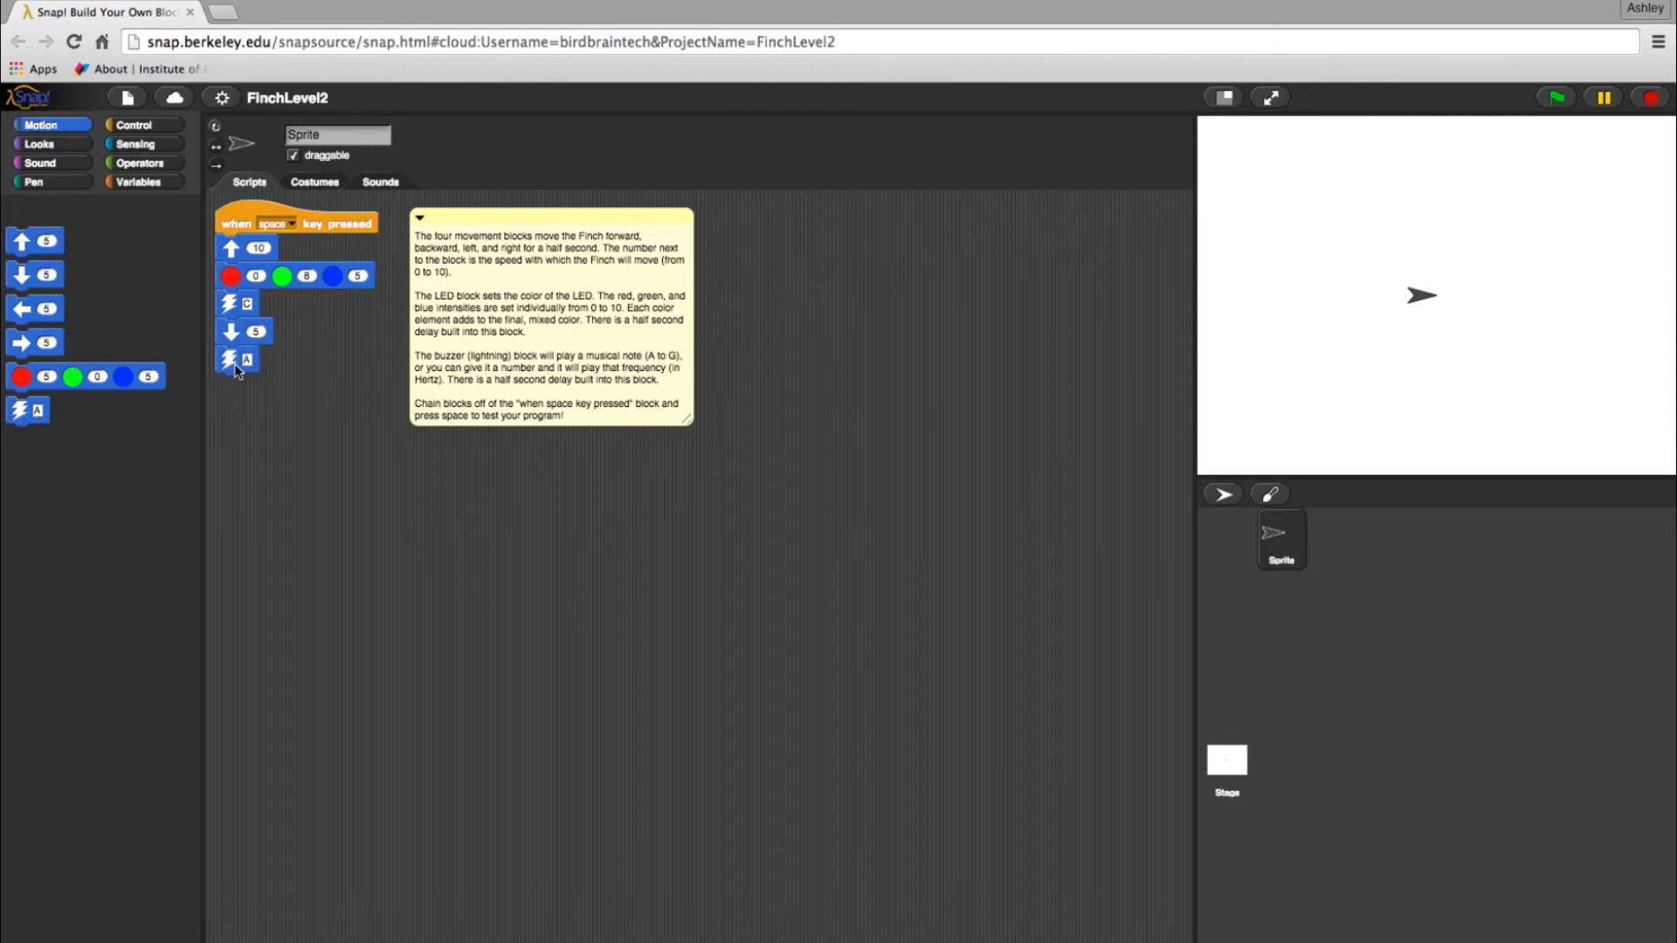
pyautogui.rightClick(238, 358)
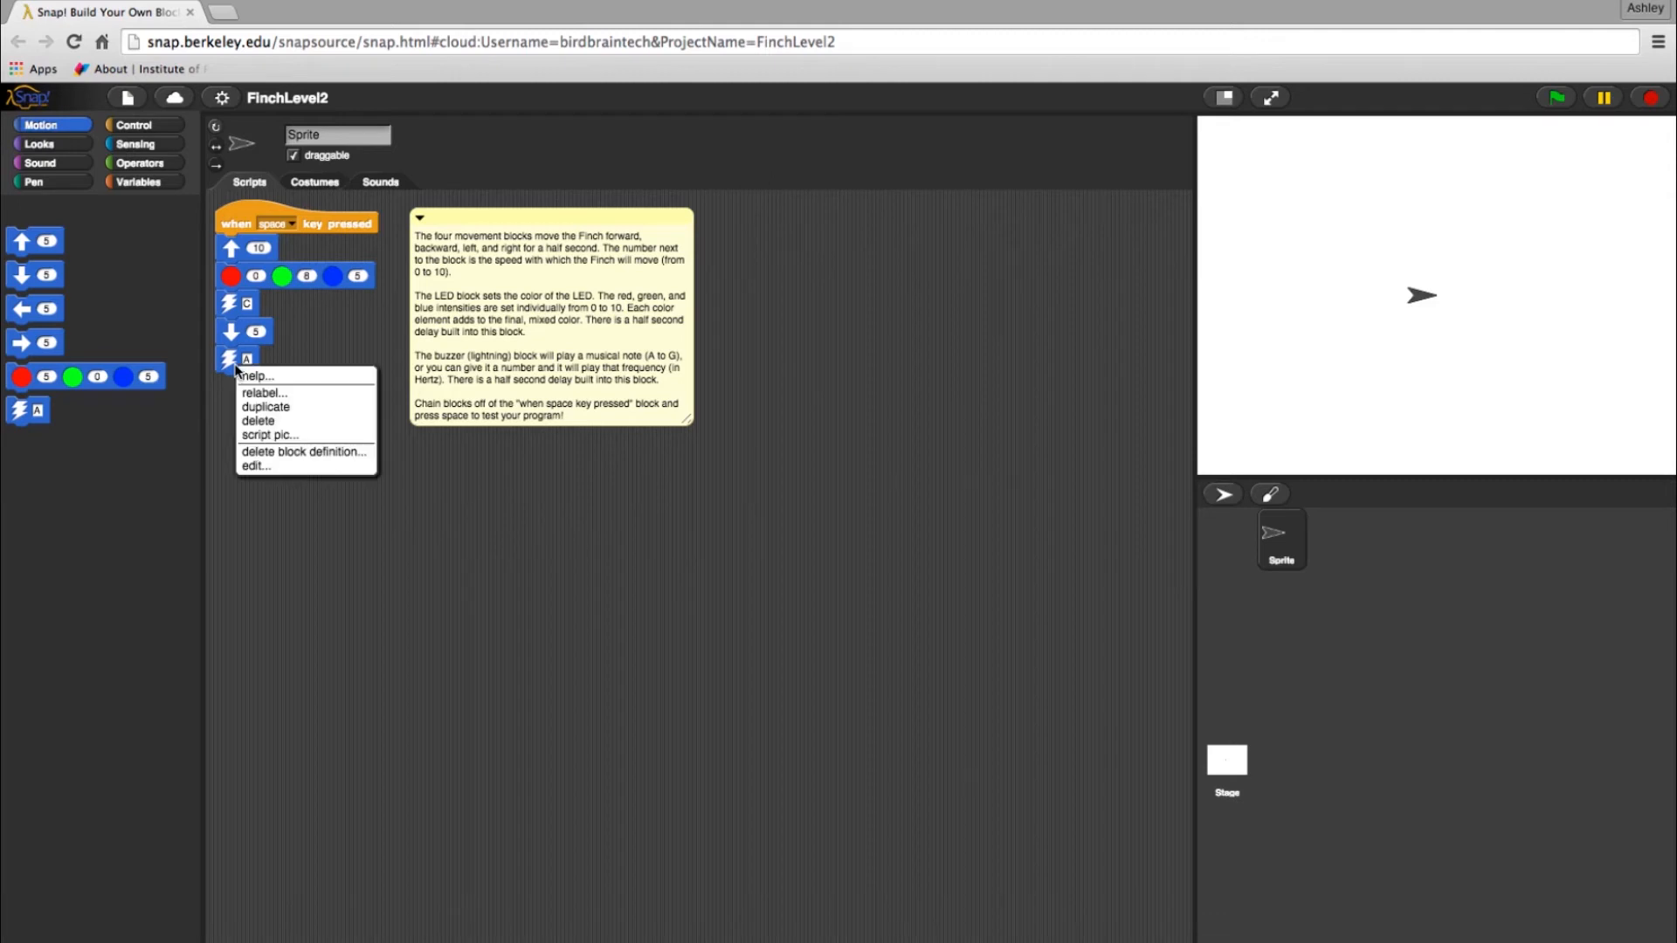
pyautogui.click(259, 421)
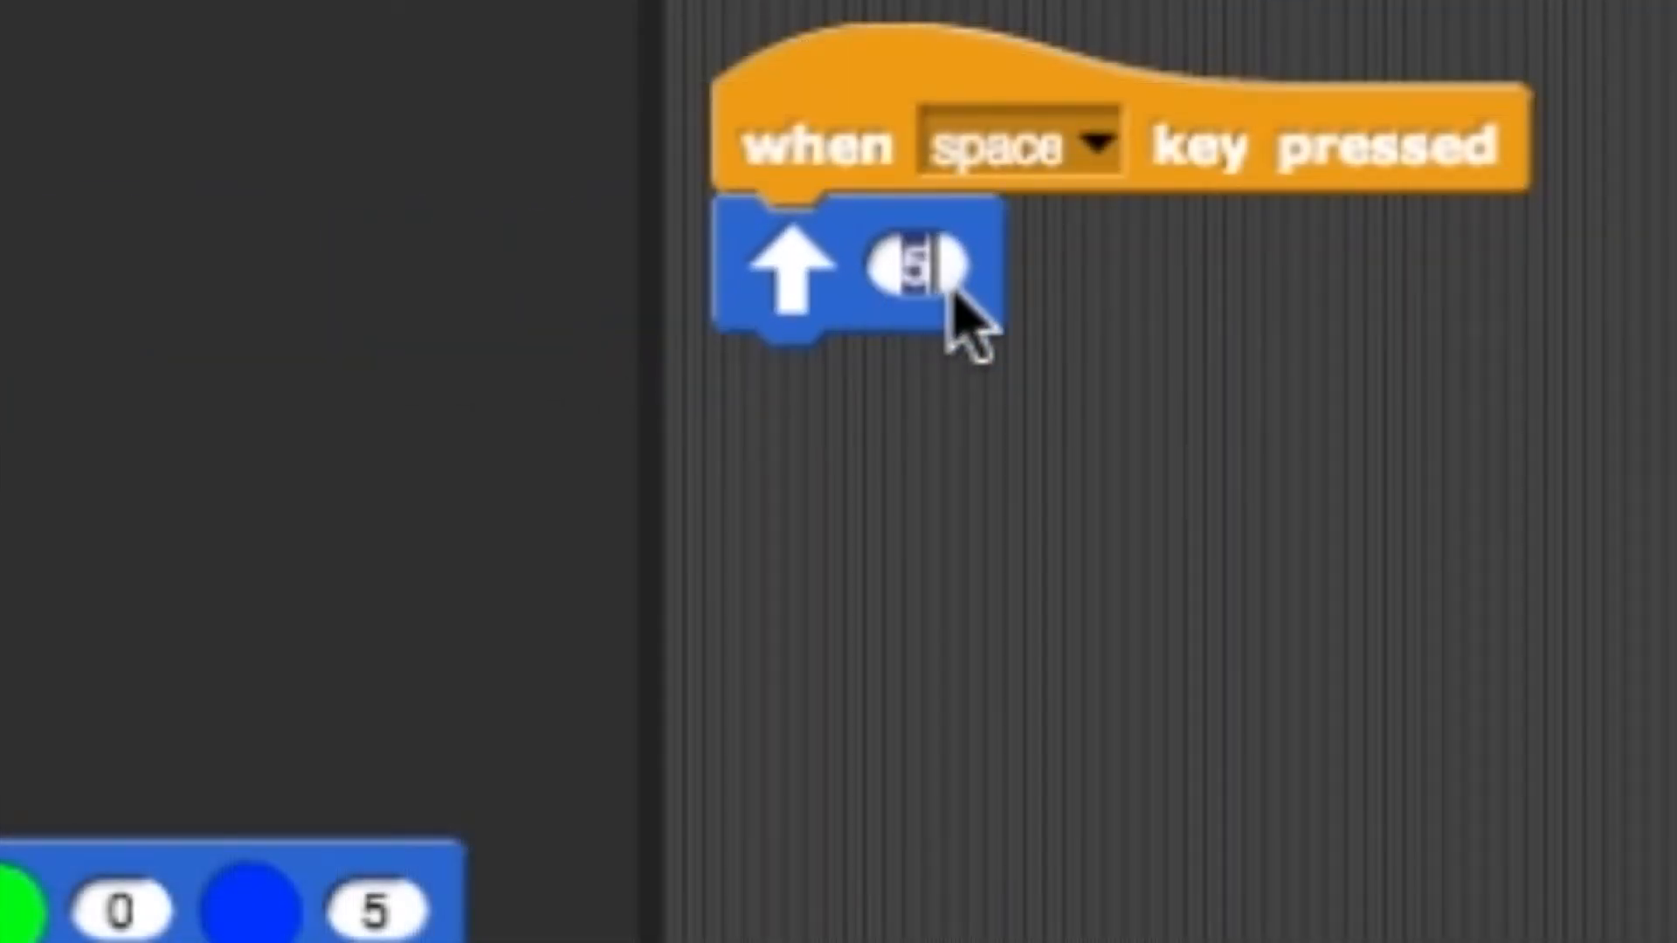
# Enter forward speed 10 and LED color values red 10, green 10, blue 0 for yellow.
pyautogui.write('10')
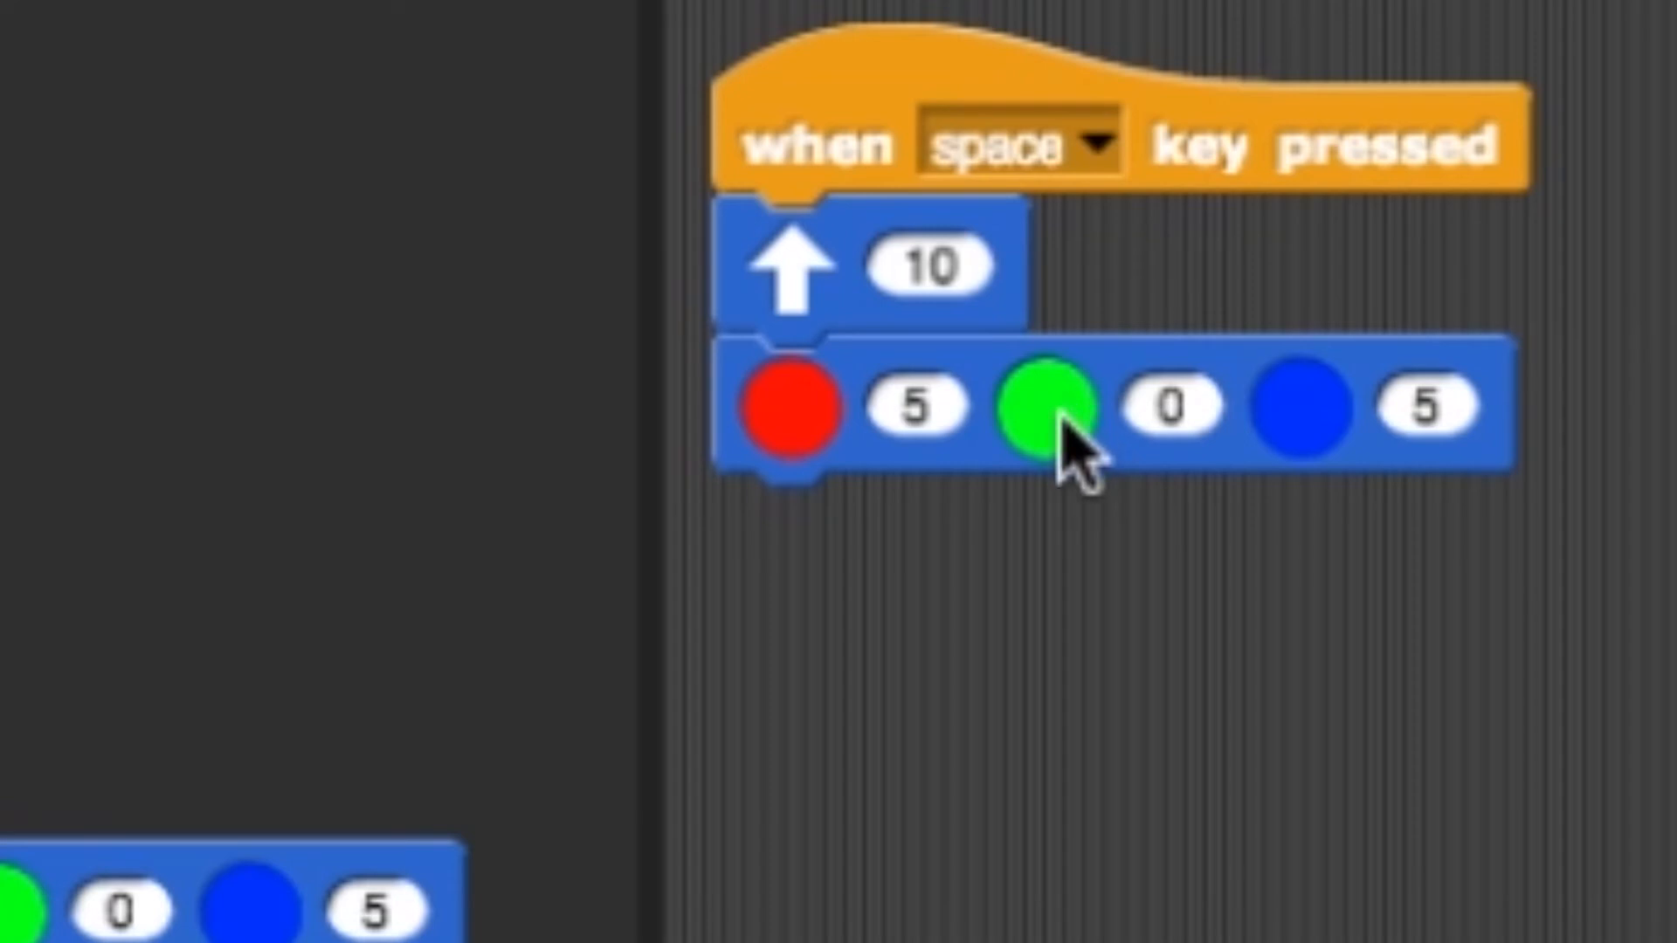
pyautogui.write('10')
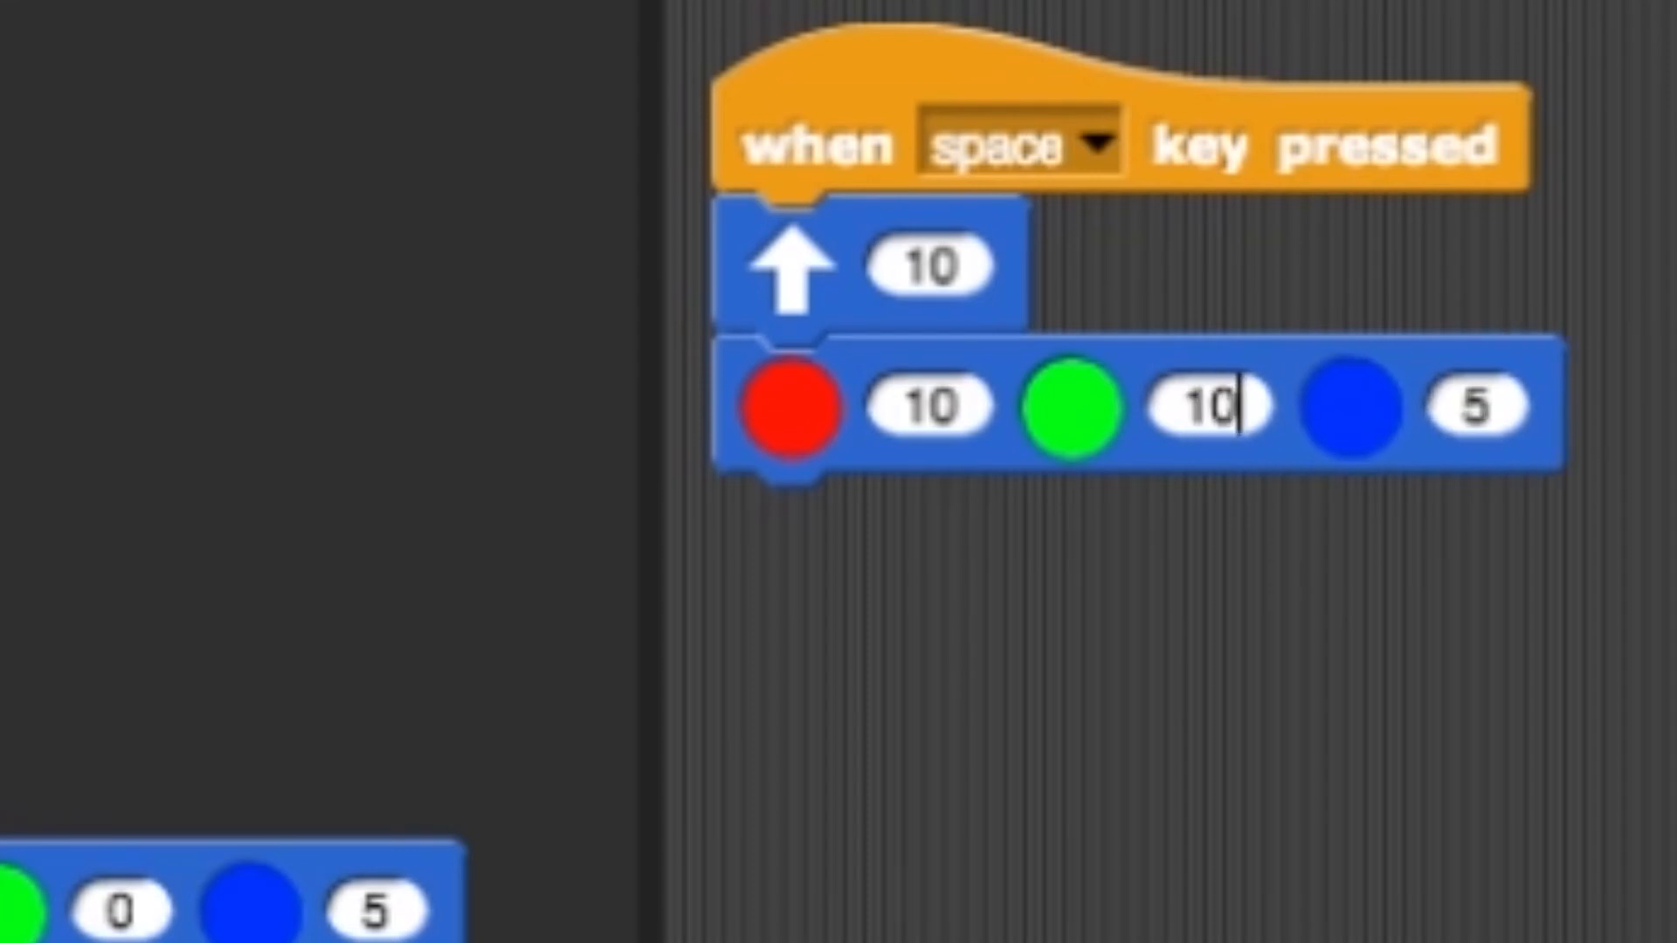
pyautogui.write('0')
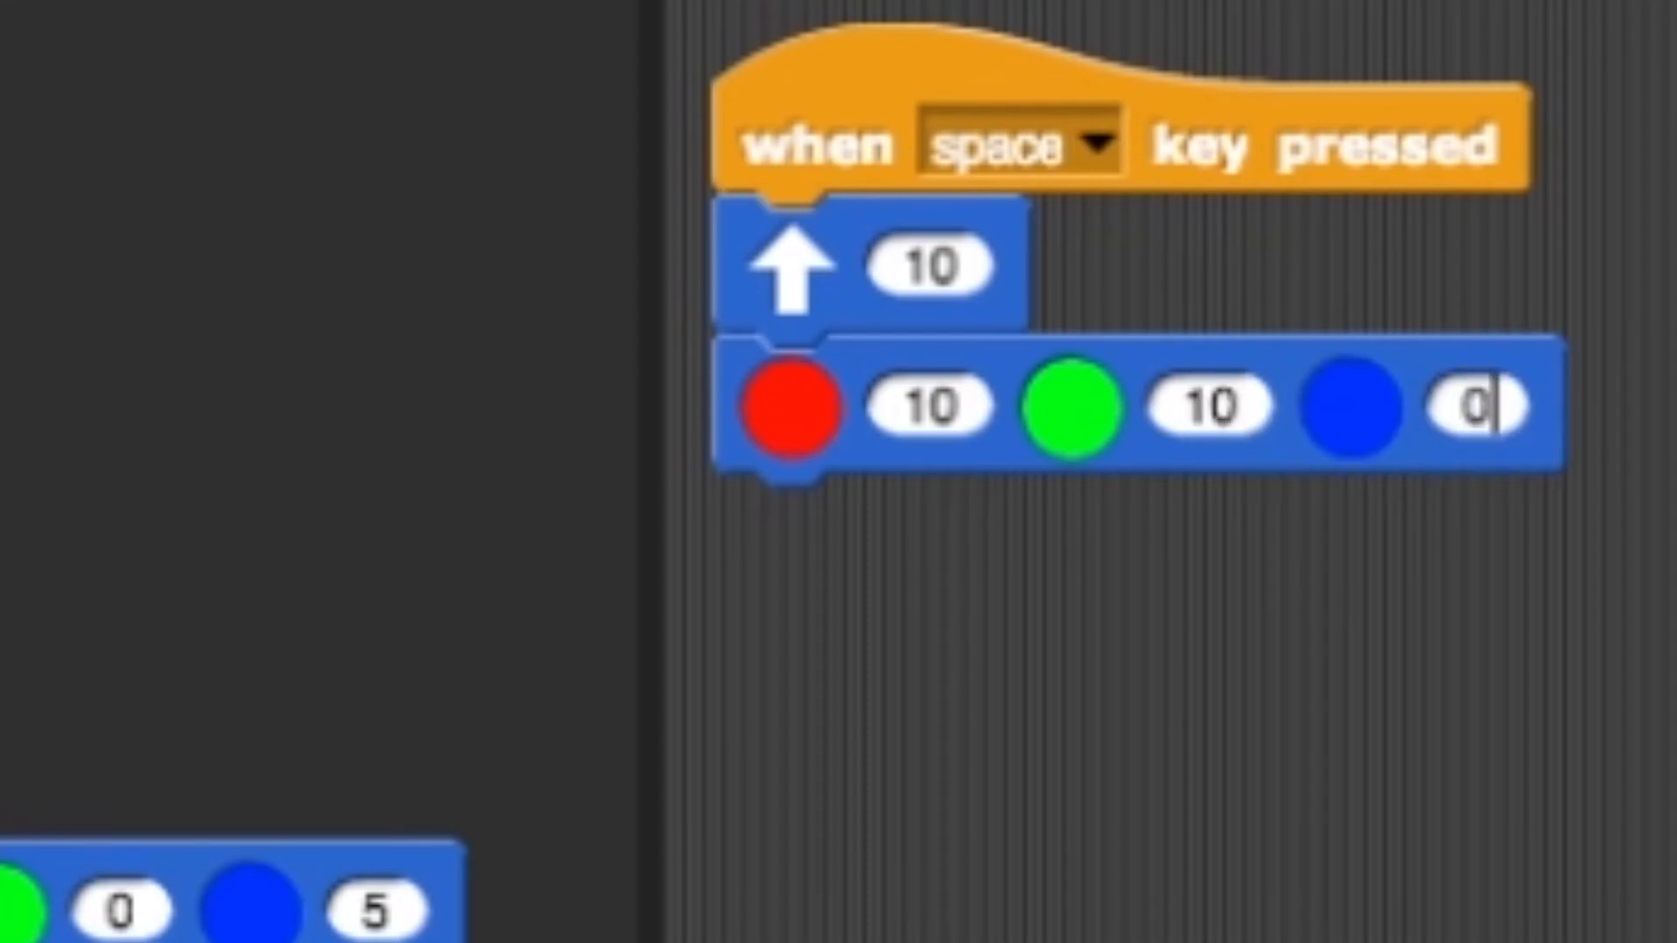